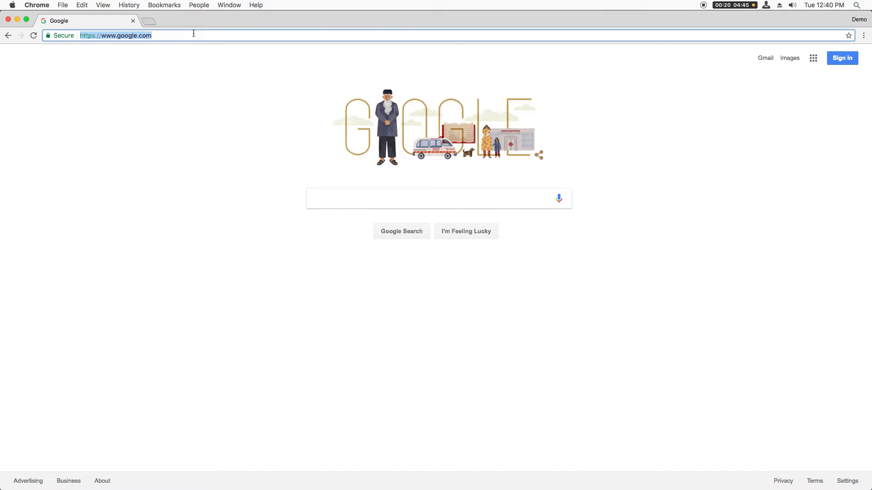
Step: Open Swift.org's Installing Swift guide, then Perfect.org's Getting Started docs, and begin a git command in Terminal
type("swift.org/getting-")
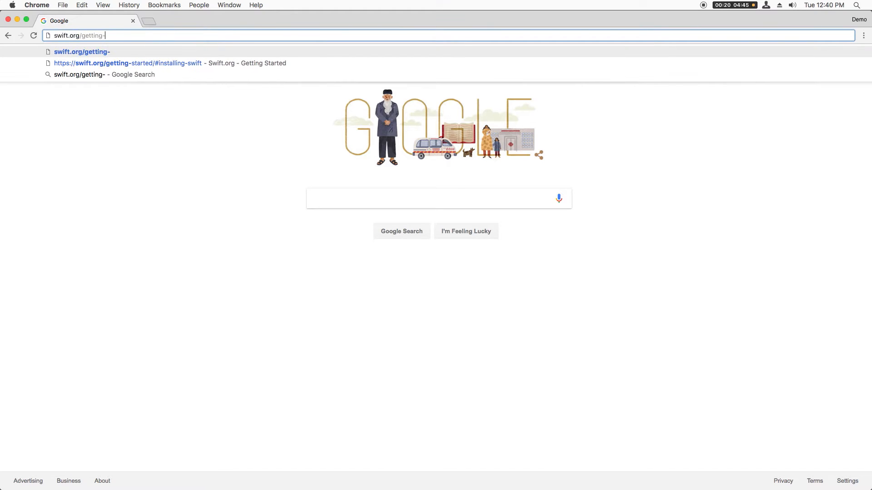
left_click(128, 63)
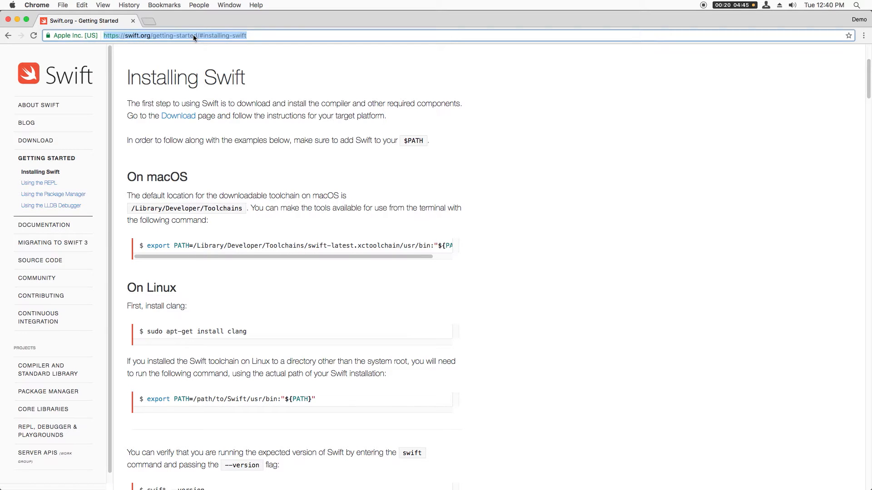
type("perfect.org")
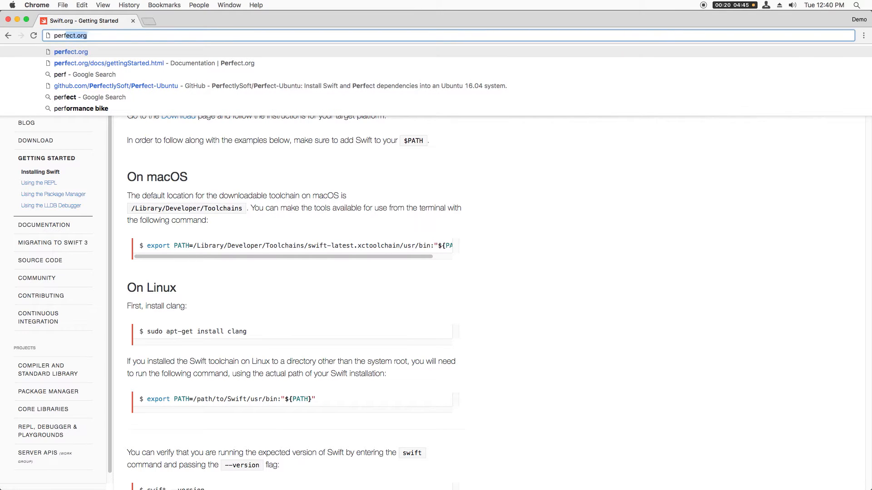
left_click(108, 63)
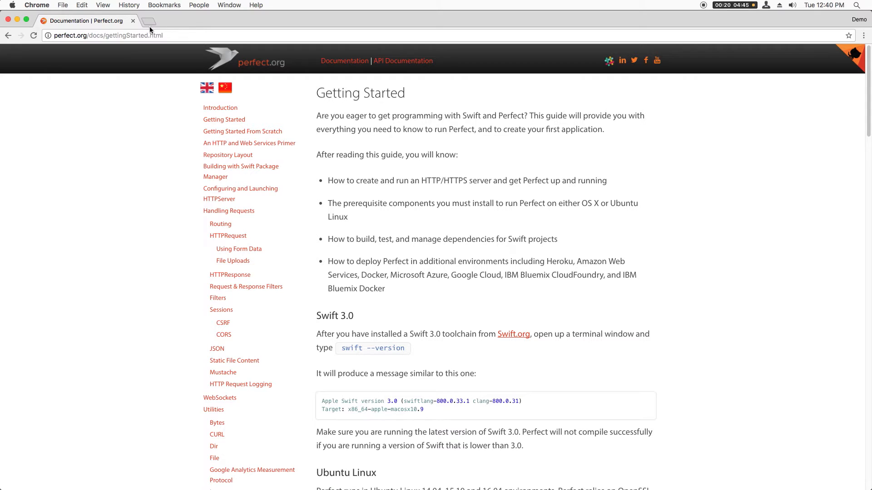
type("git")
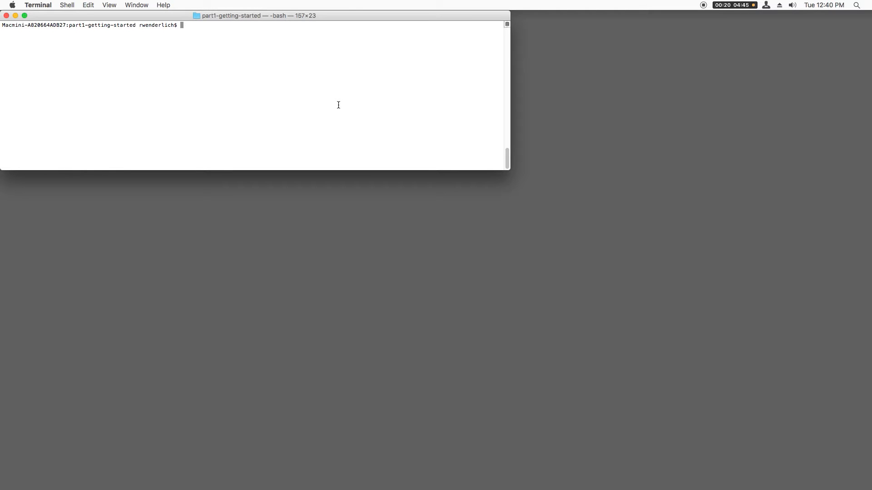
Step: Make hello-perfect, init an executable Swift package, generate its xcodeproj and open it in Xcode
type("mkdir hello-perfect")
type("swift package")
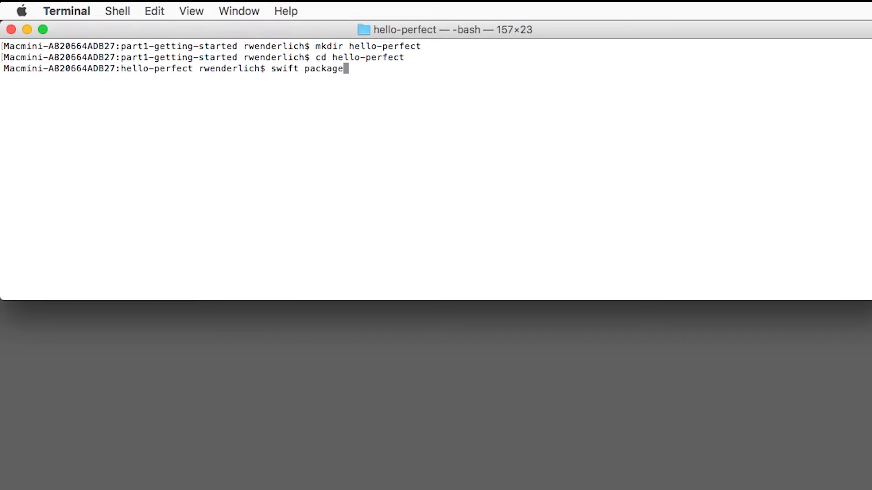
type("init --type executable")
type("swift package generate-xcodeproj")
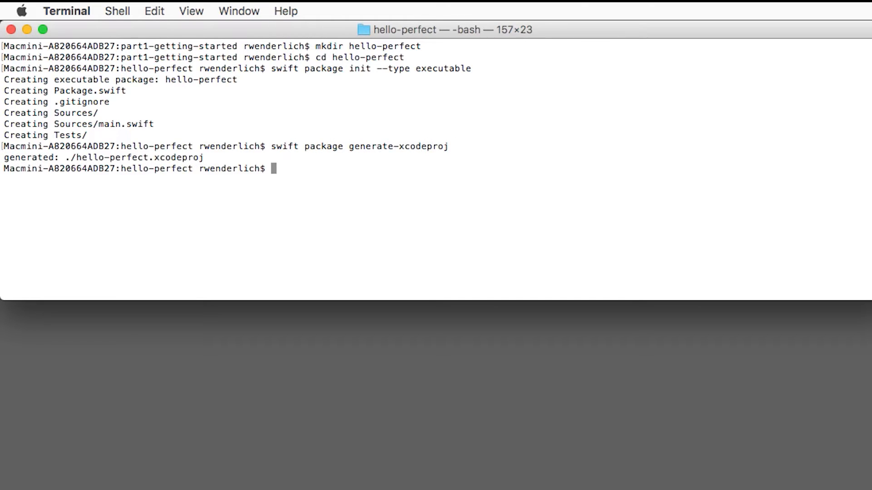
type("open ./hell")
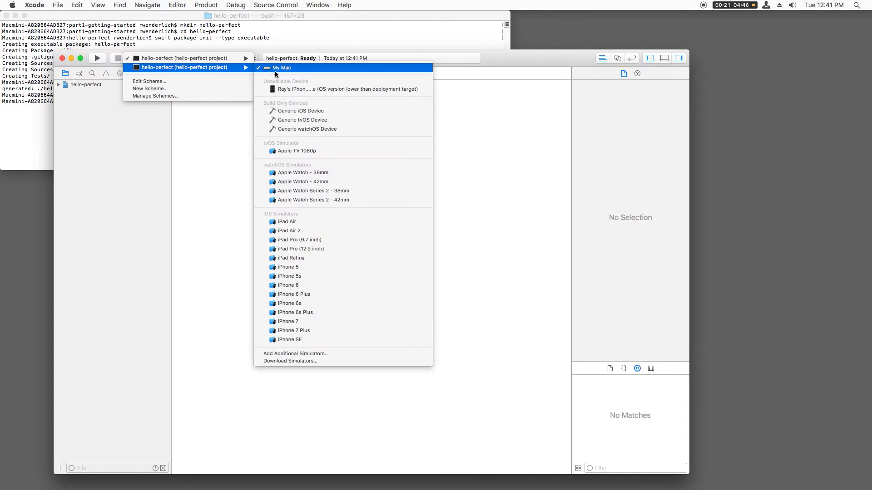
left_click(281, 67)
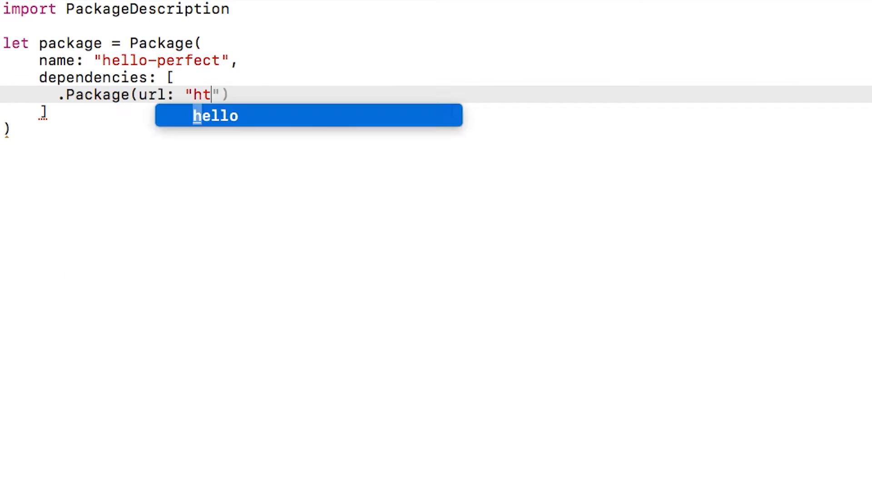
Step: Add the PerfectlySoft/Perfect-HTTPServer.git package with majorVersion 2 to Package.swift dependencies
type("tps://github.com/PerfectlySoft/")
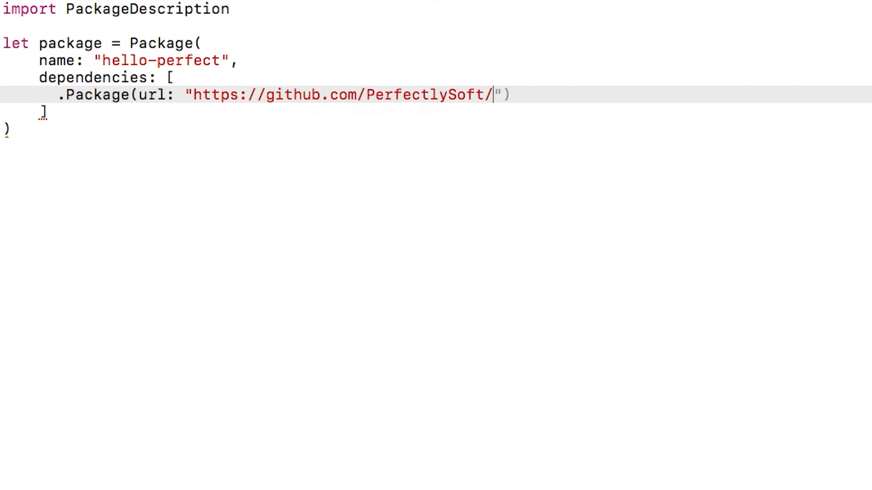
type("Perfect-HTTPServer.git\", majorVersion")
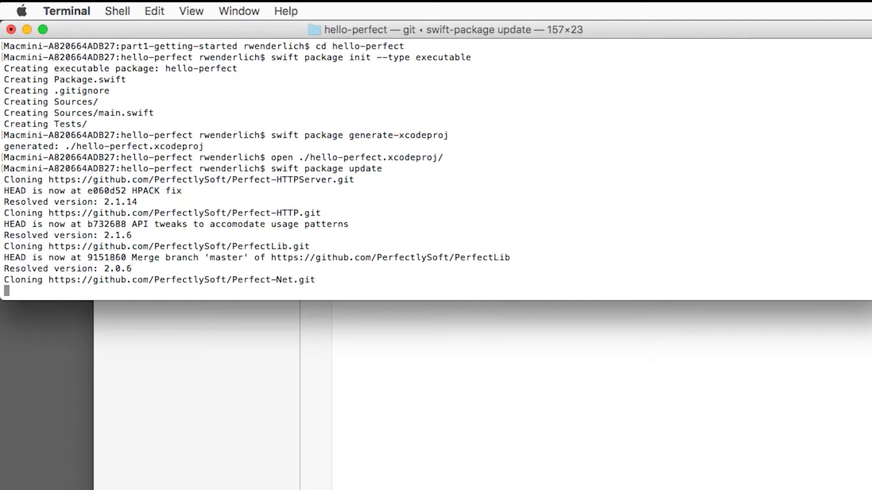
Step: Regenerate the Xcode project, create webroot/hello.txt, and regenerate again to include webroot
scroll("down", 3)
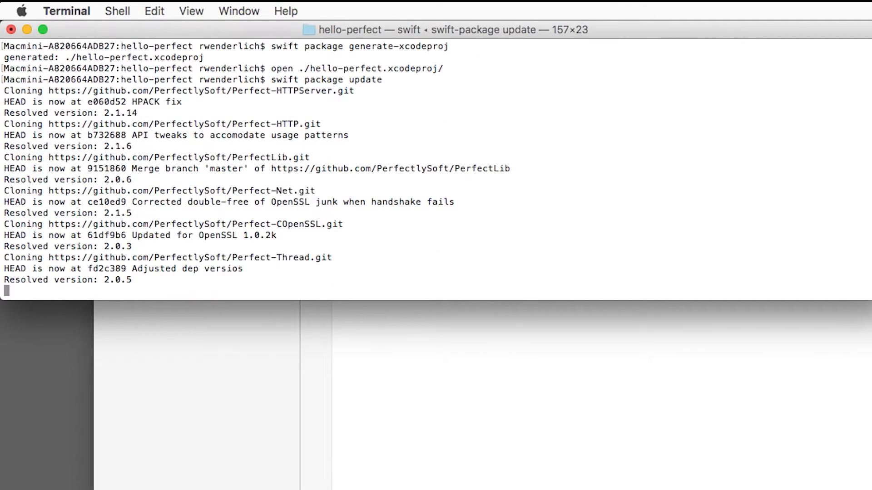
type("swift package generate-xcodeproj")
type("mkdir webroo")
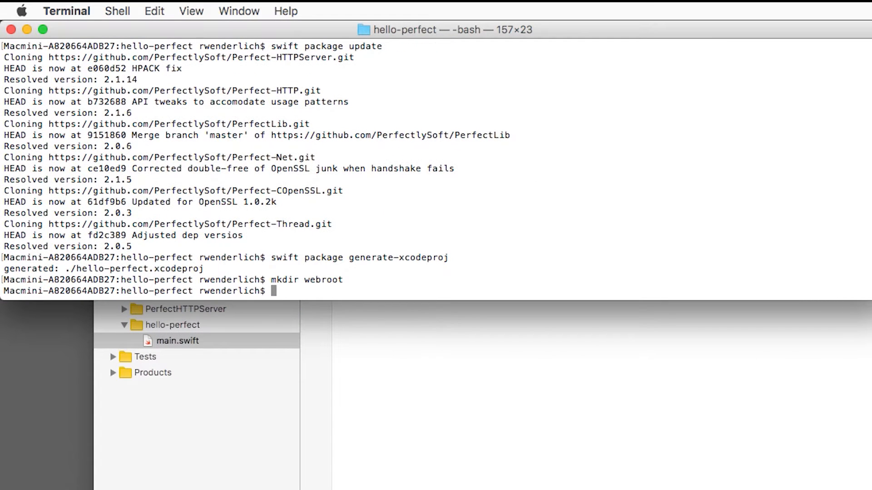
type("touch webroot/hello.txt")
type("swift package generate-xcodepro")
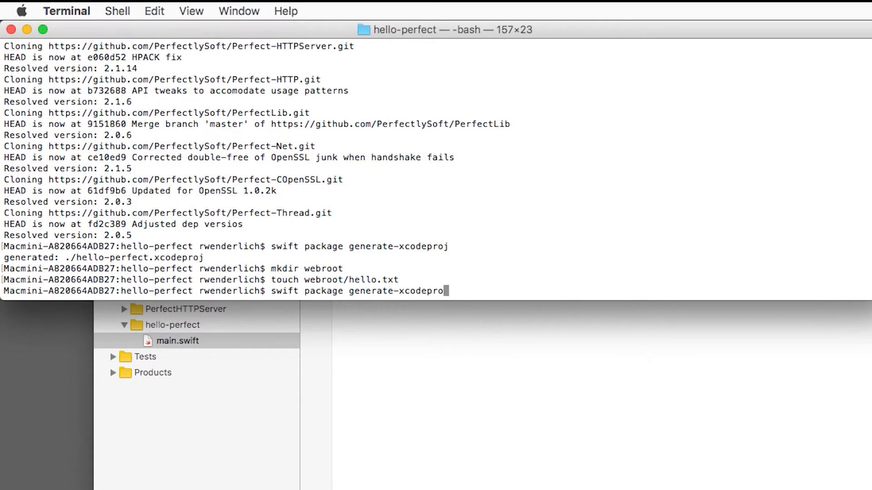
key("enter")
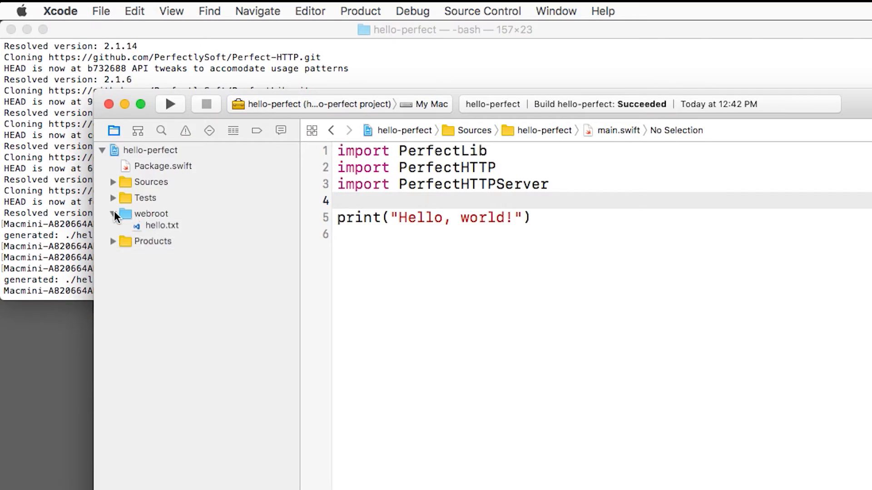
Step: Write the greeting in hello.txt and create an HTTPServer on port 8080 with documentRoot webroot in main.swift
left_click(162, 230)
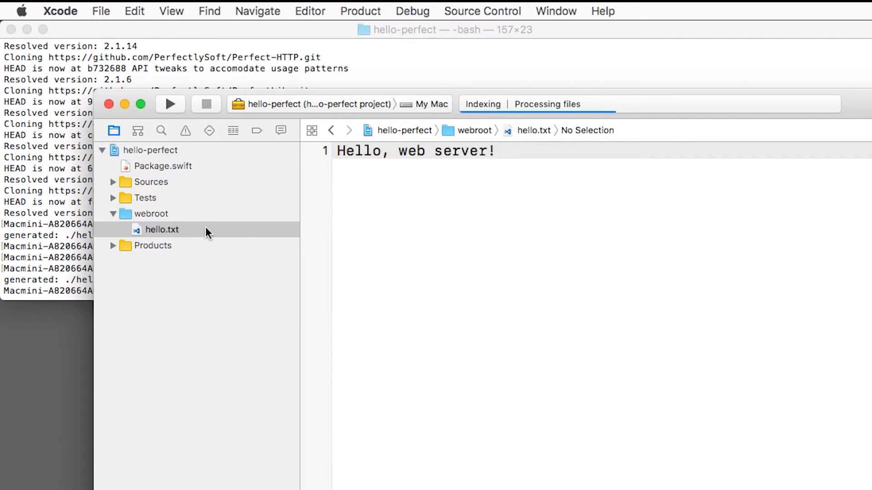
left_click(179, 340)
type("l")
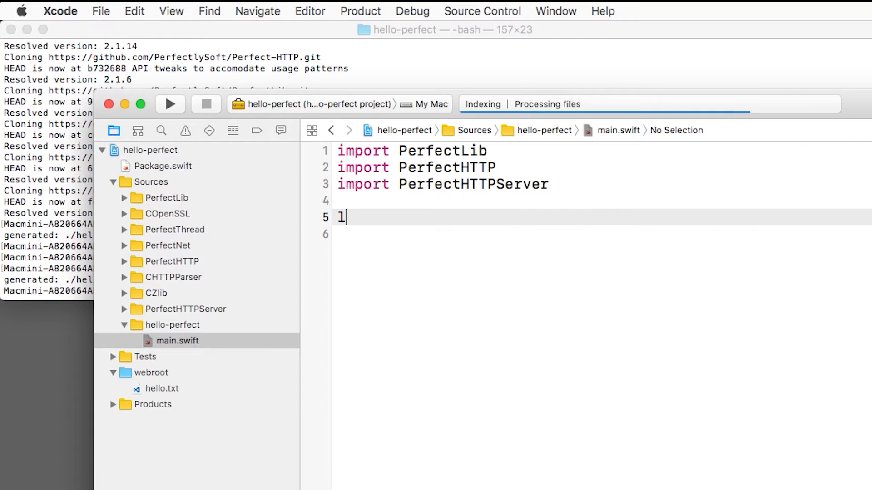
type("et server = HTTPServer(")
type("server.documentRoot = \"webroot")
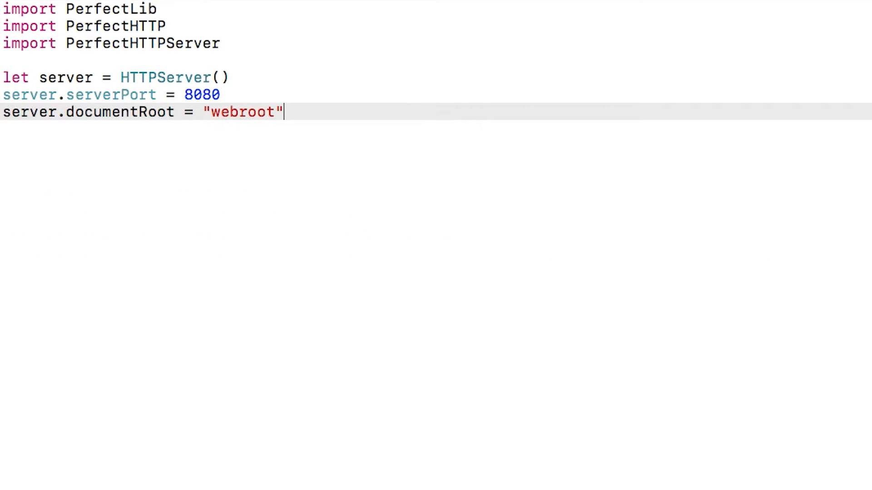
Step: Wrap try server.start() in do/catch handling PerfectError.networkError
type("do {")
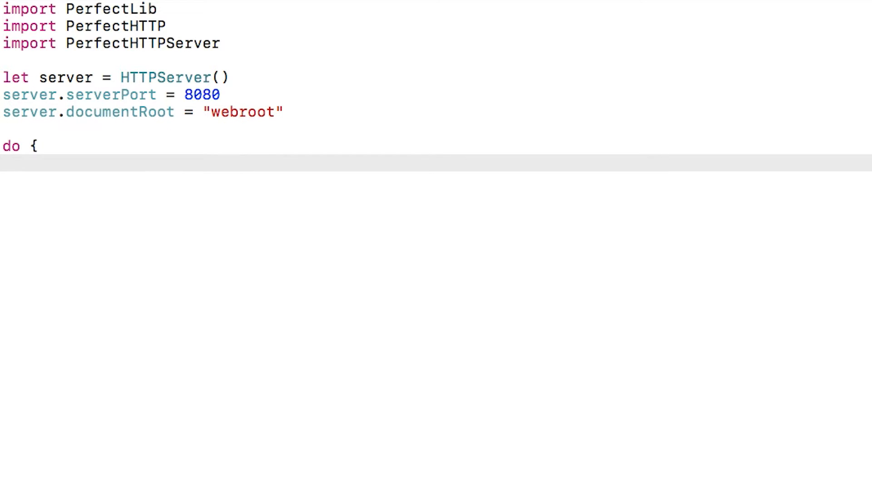
type("try server.start(")
type("}")
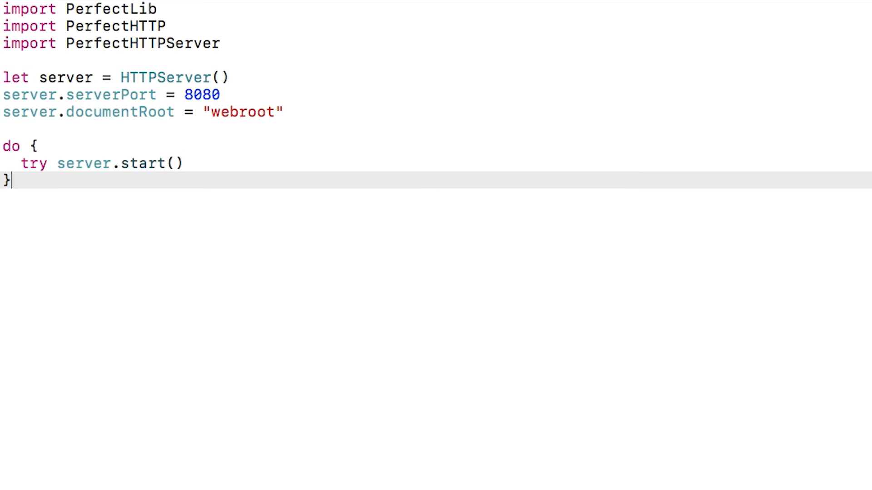
type("catch PerfectError.networkError(let err, let msg) {")
type("print(\"Network error thrown: \\(err) \\(msg)\")")
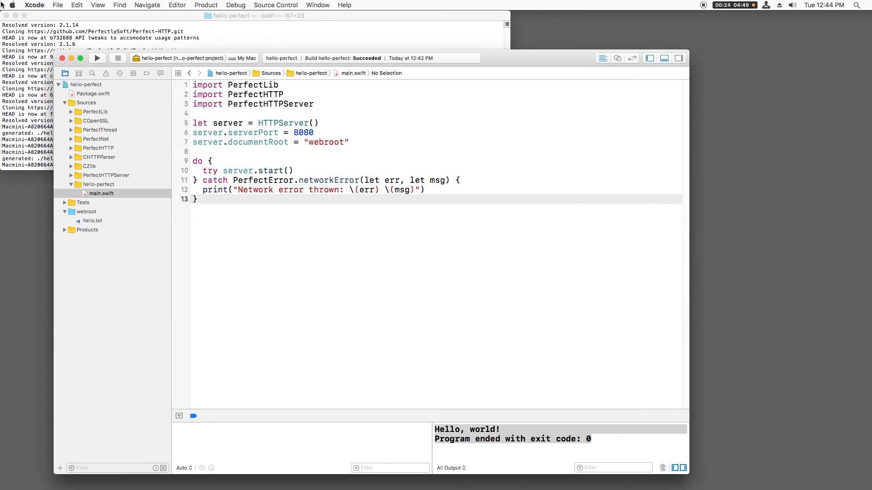
Step: In Edit Scheme > Run > Options, use the hello-perfect folder as custom working directory and run the server
left_click(182, 58)
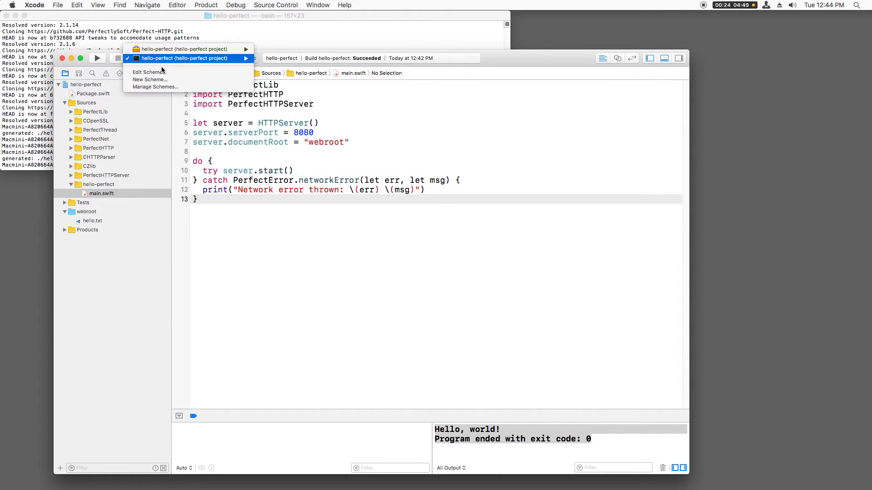
left_click(148, 72)
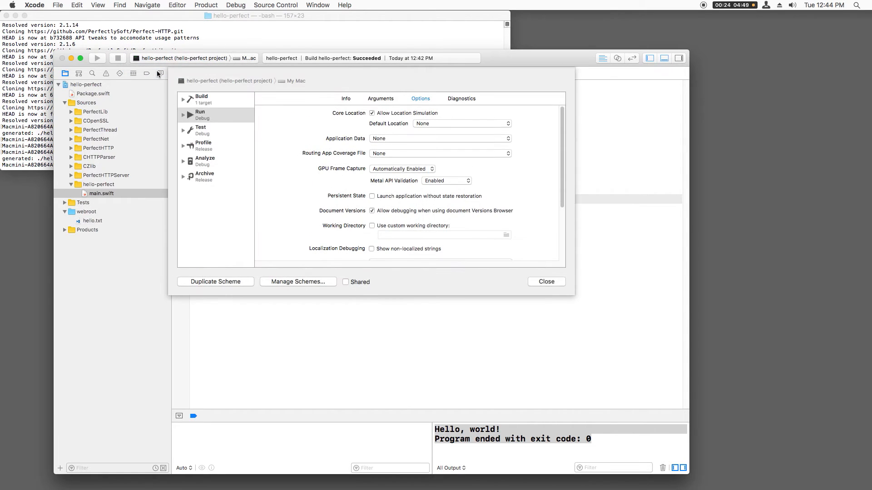
left_click(506, 235)
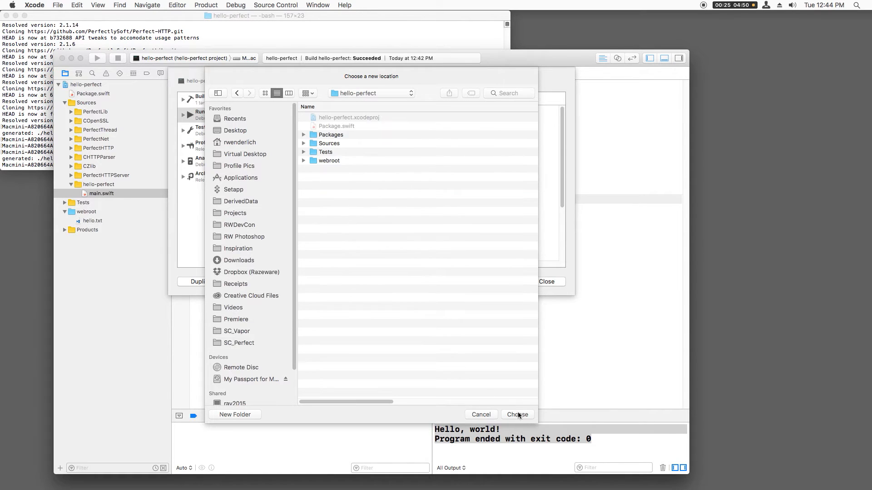
left_click(517, 415)
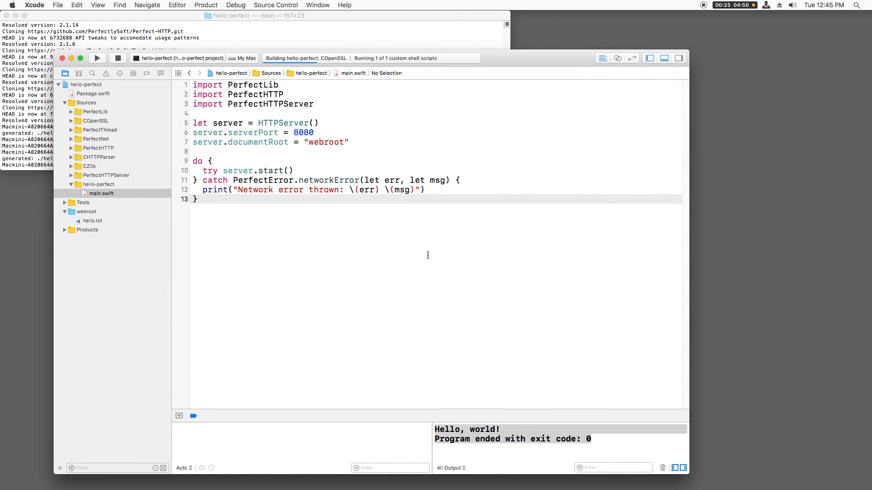
left_click(97, 58)
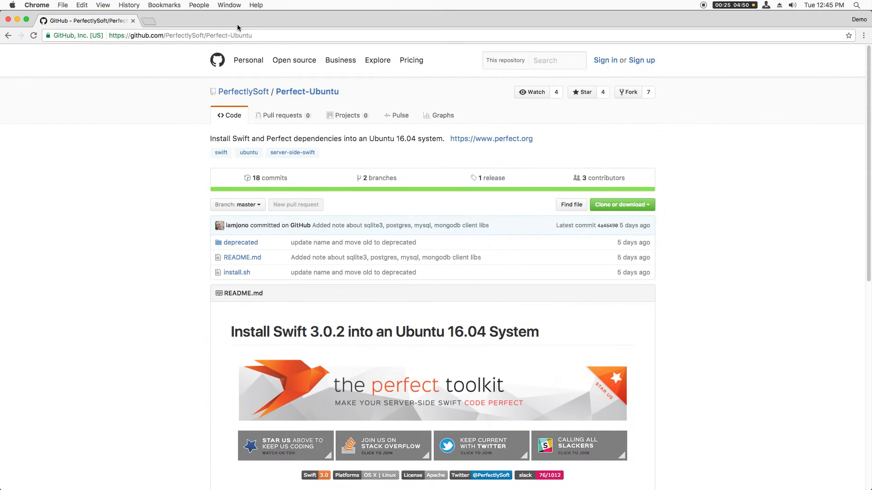
Step: Visit localhost:8080 in Chrome to check the server responds
type("localhost:8080")
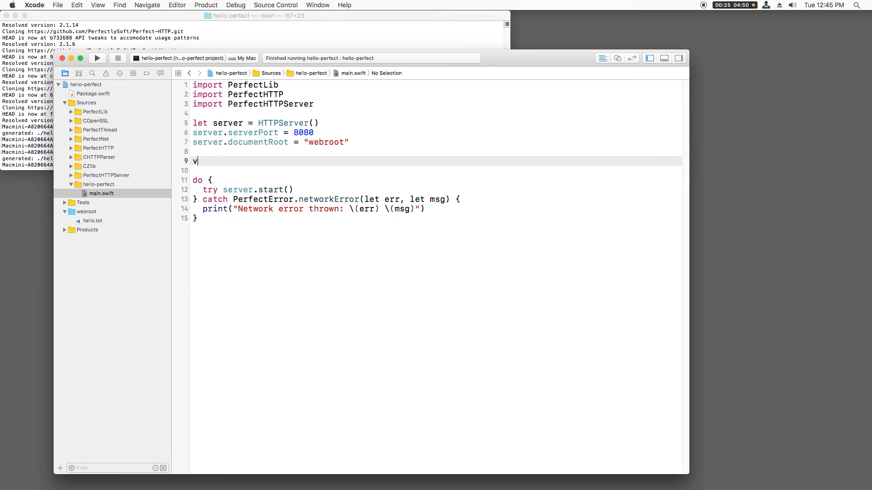
Step: Create Routes and add a "/" route whose response sets body "Hello, Perfect!" and completes
type("ar routes = Routes(")
left_click(436, 169)
type("routes.add(method: .get, uri: \"/\", handler: {")
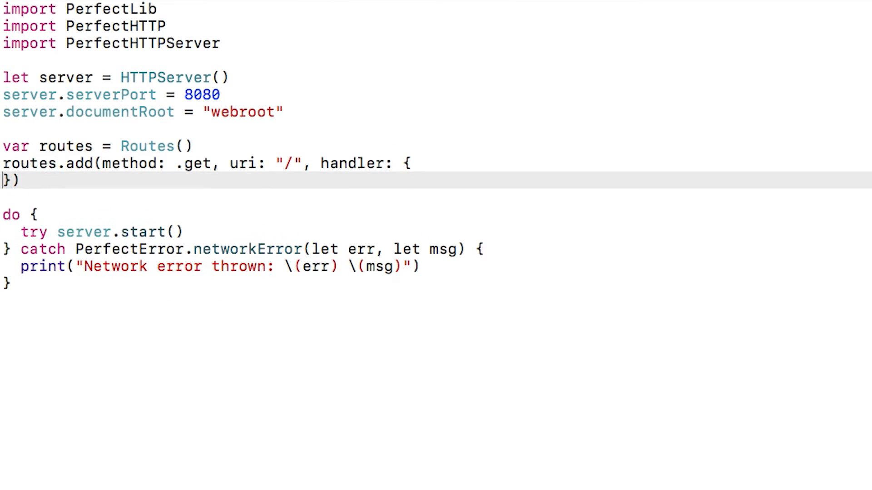
type("request, response in")
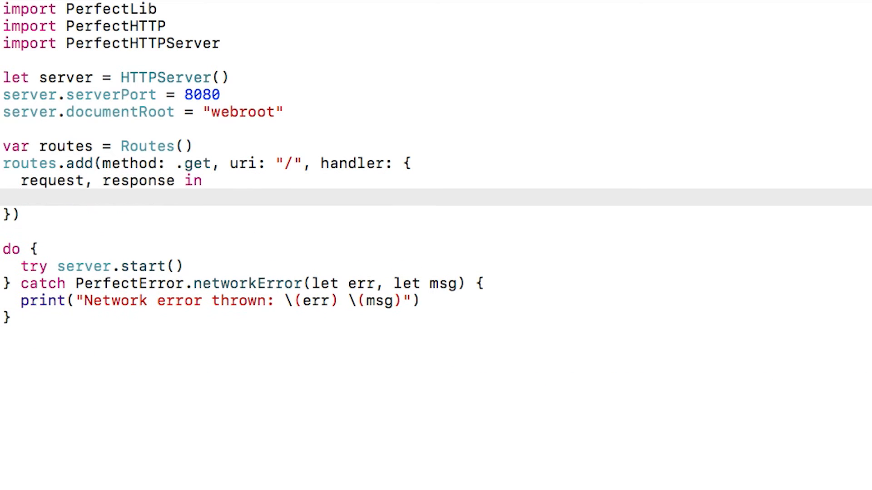
type("response.setB")
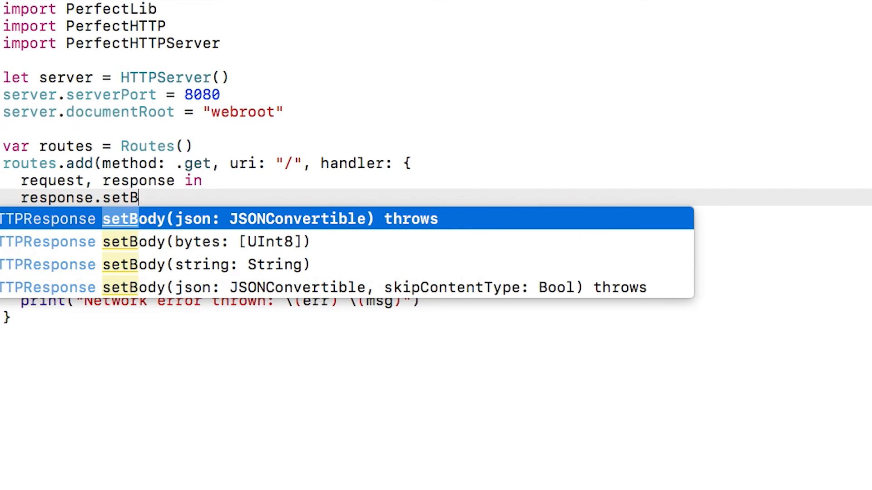
type("ody(string: \"Hello, P")
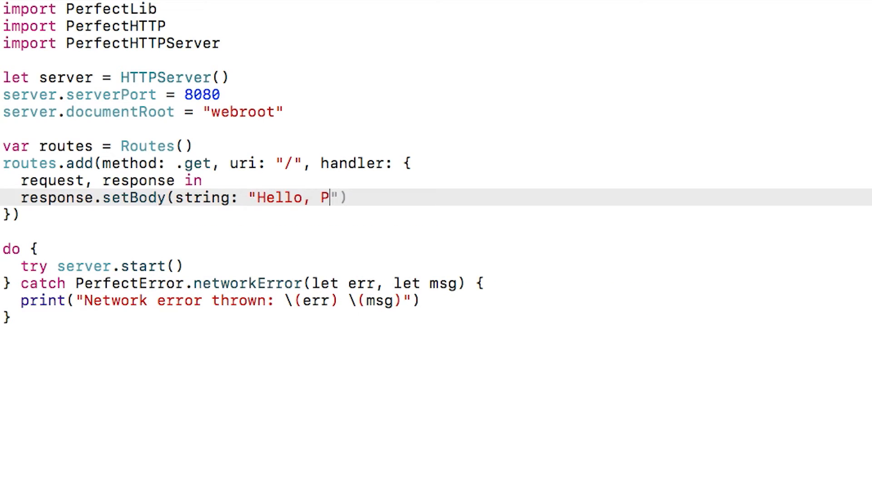
type("erfect!")
type(".completed(")
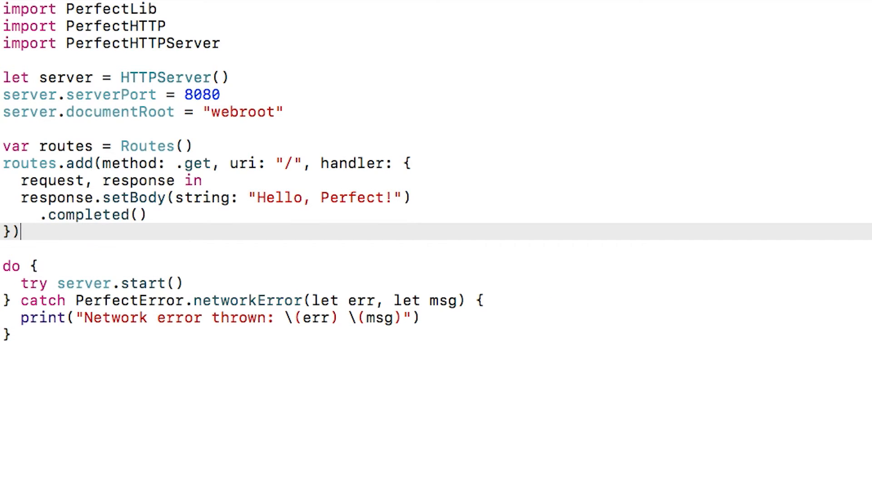
Step: Register the routes with server.addRoutes(routes)
type("server.")
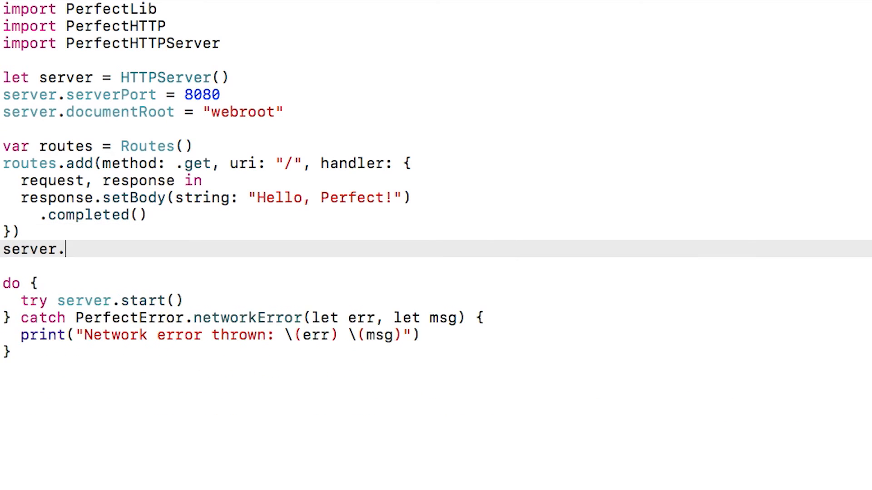
type("addRoutes(routes")
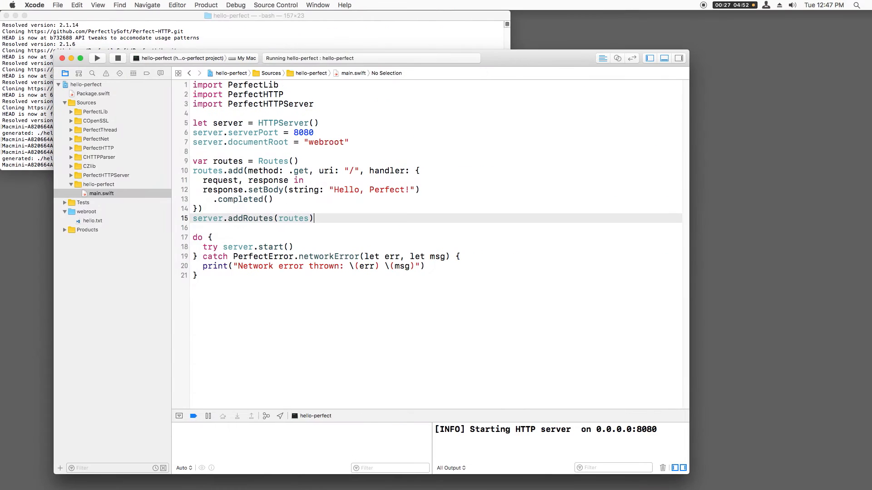
mouse_move(328, 167)
type("func returnJSONMessage(")
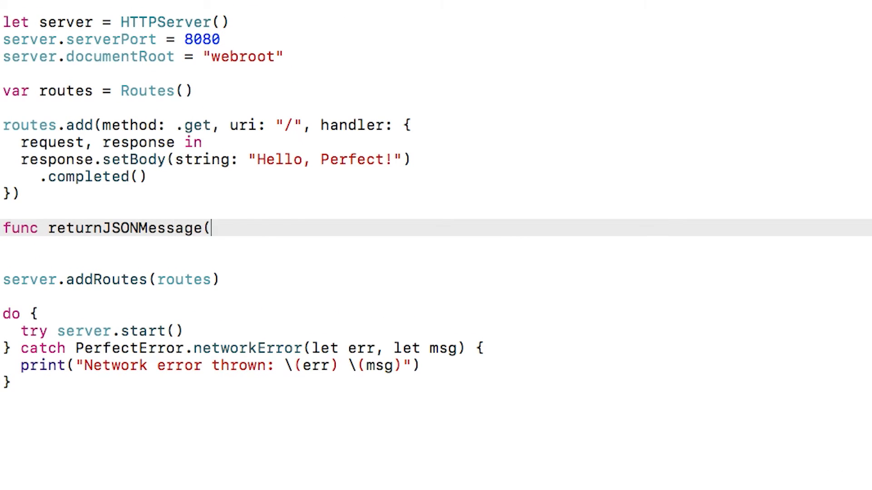
Step: Give returnJSONMessage message: String and response: HTTPResponse parameters with a do/catch body
type("message: String, response: H")
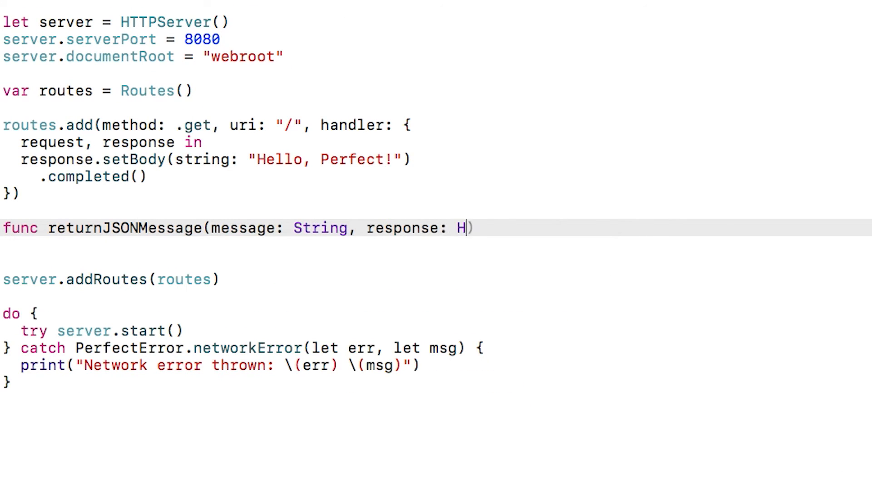
type("TTPResponse) {")
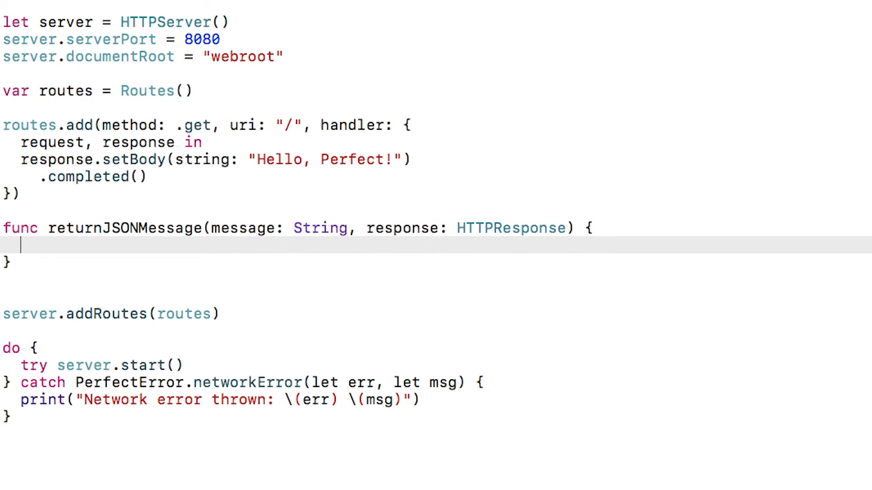
type("do {")
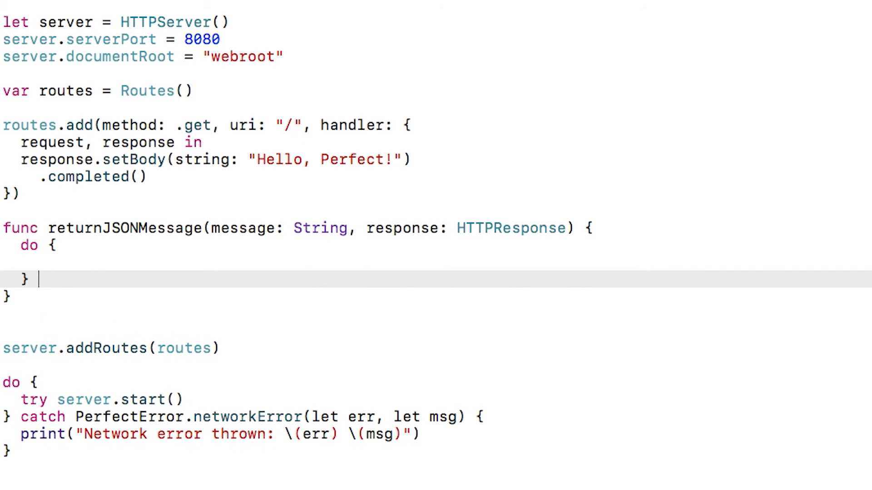
type("catch {")
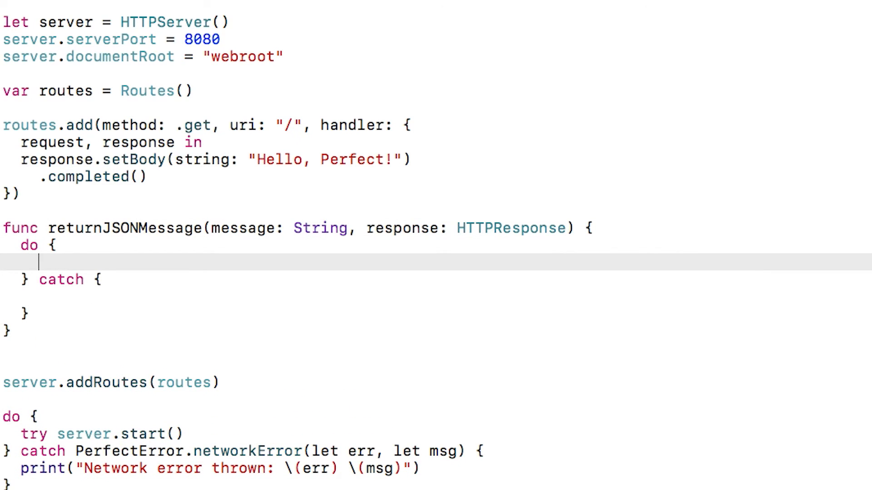
Step: Set the body to JSON ["message": message] and the contentType header to "application/json"
type("try response.setBody(json: JSONConvertible)")
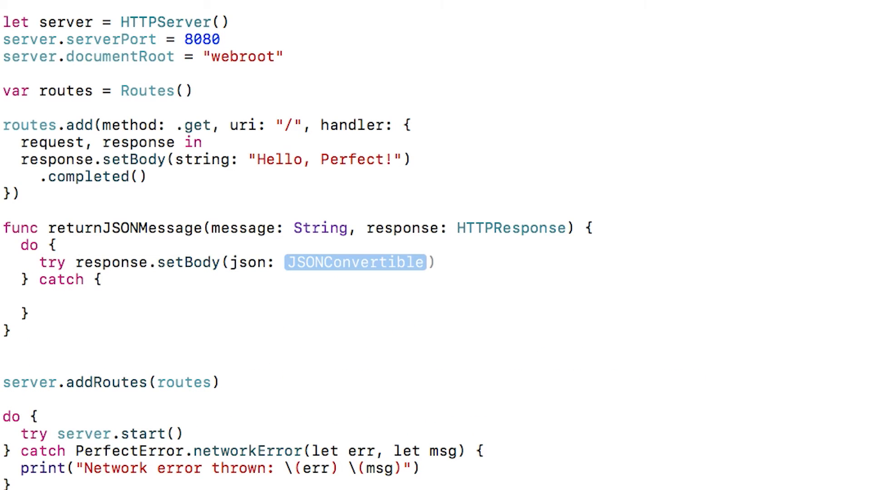
type("[")
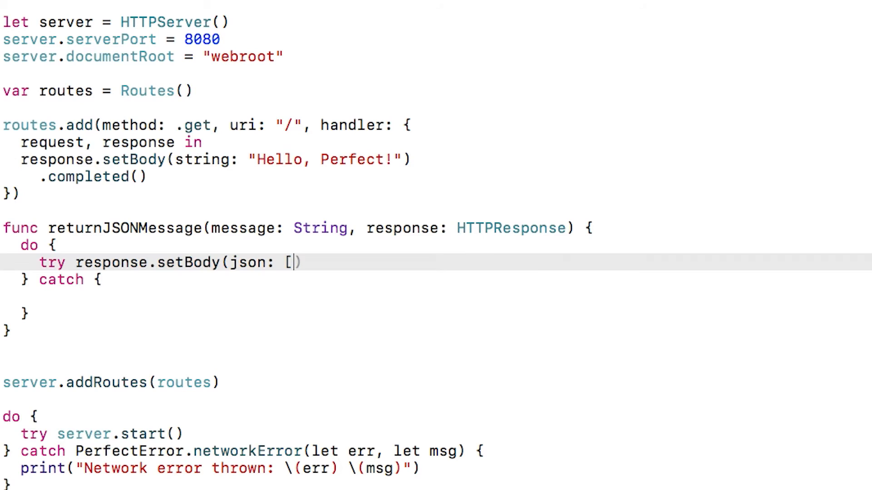
type("\"m")
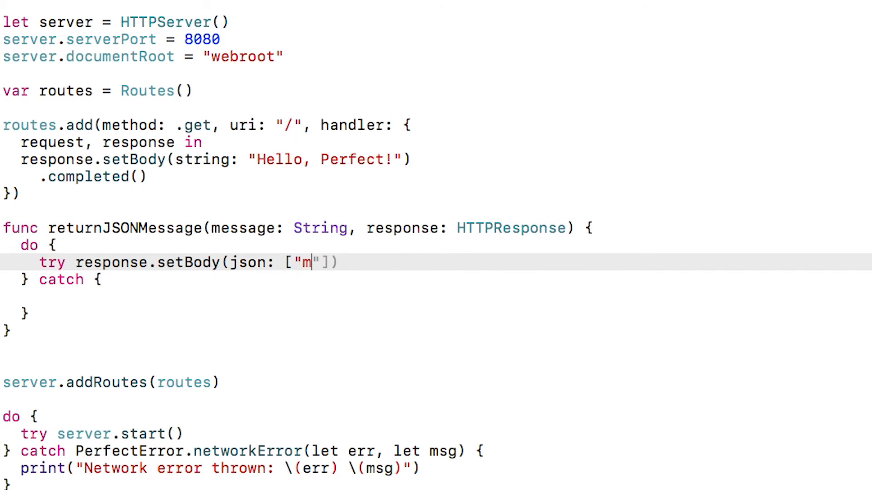
type("es")
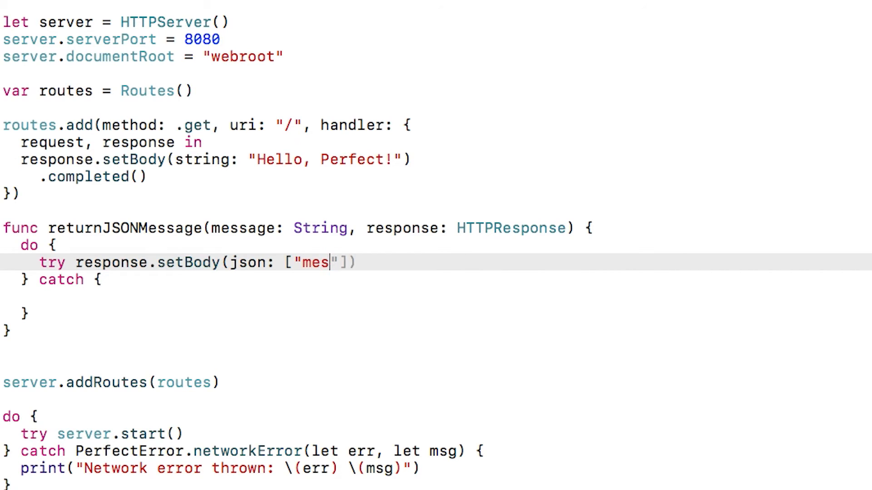
type("sage")
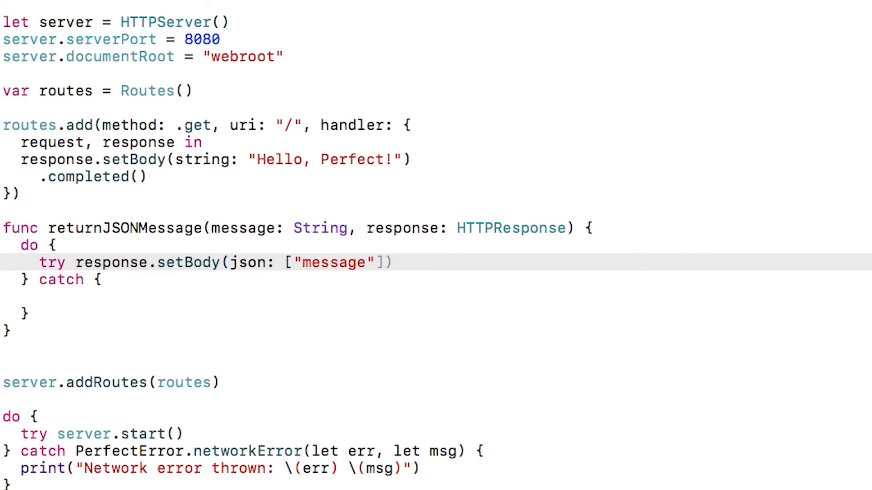
type(":")
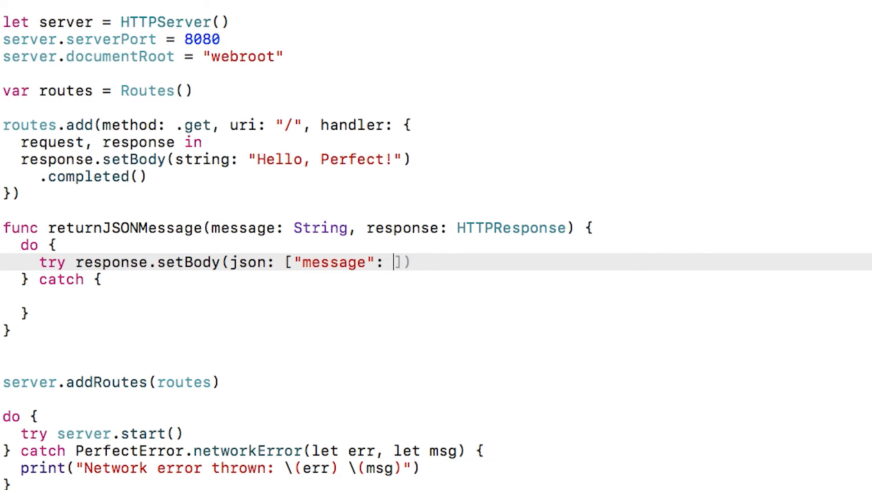
type("message])")
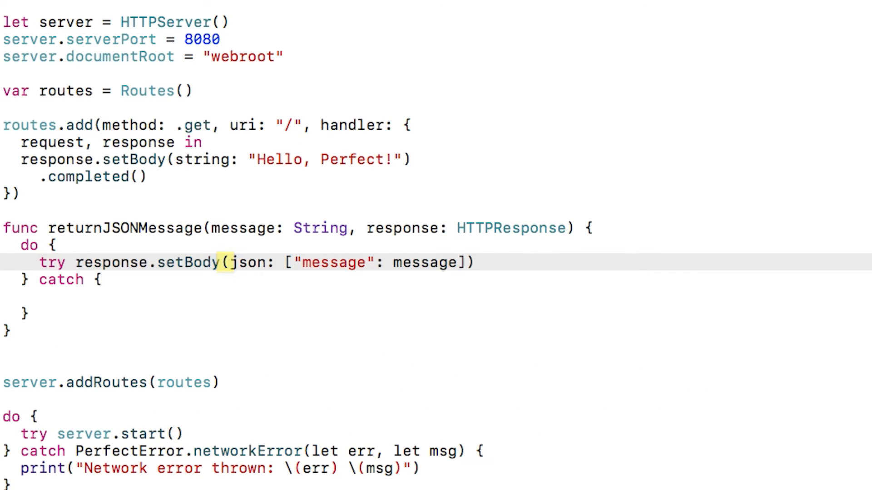
type(".")
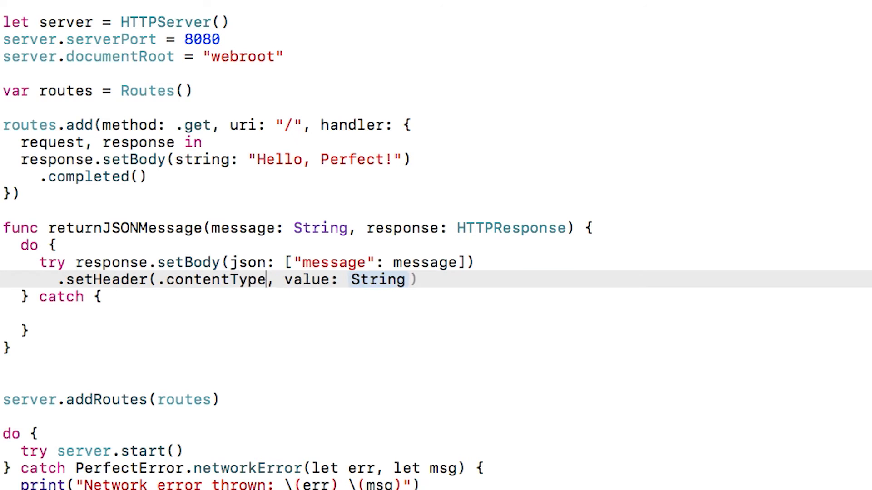
type("\"application/json\"")
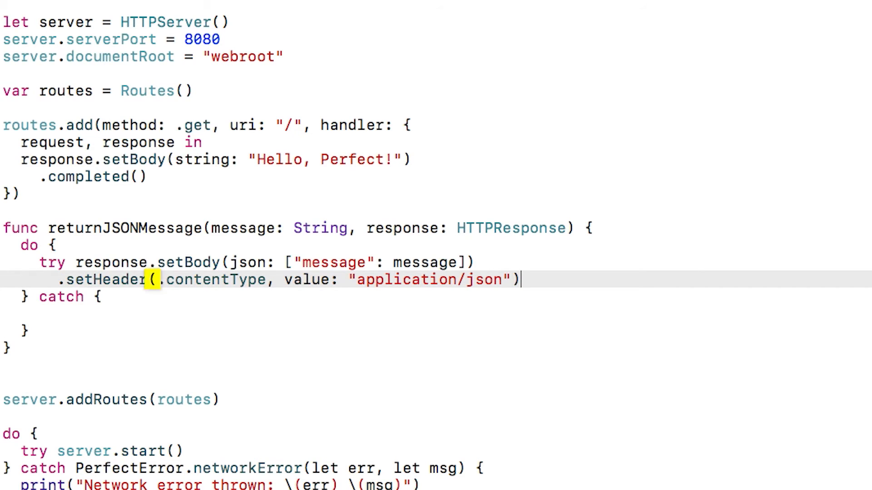
type(".completed()")
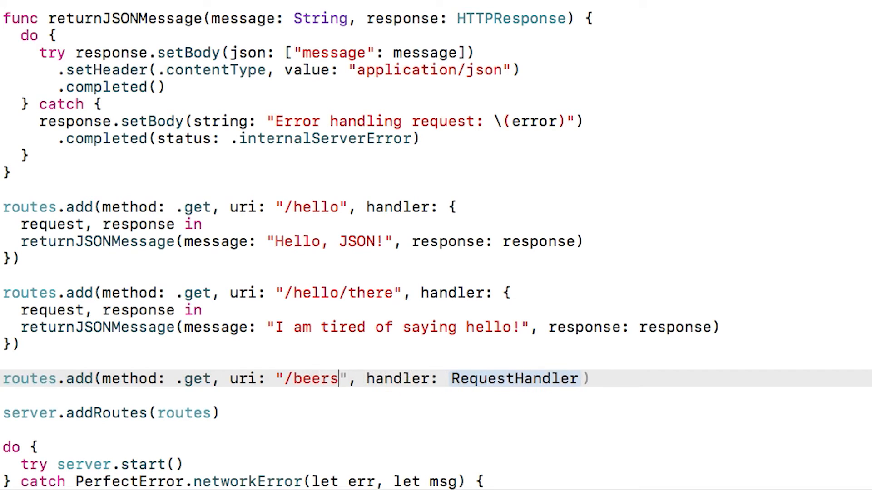
Step: Add the "/beers/{num_beers}" route, guard-parsing urlVariables["num_beers"] to Int and completing with badRequest otherwise
type("/{num_")
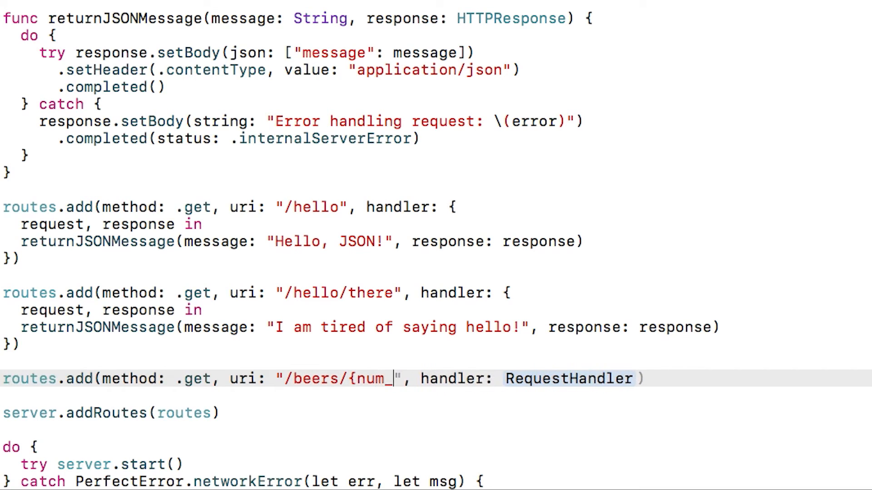
type("beers}")
type("guard let numBeersString =")
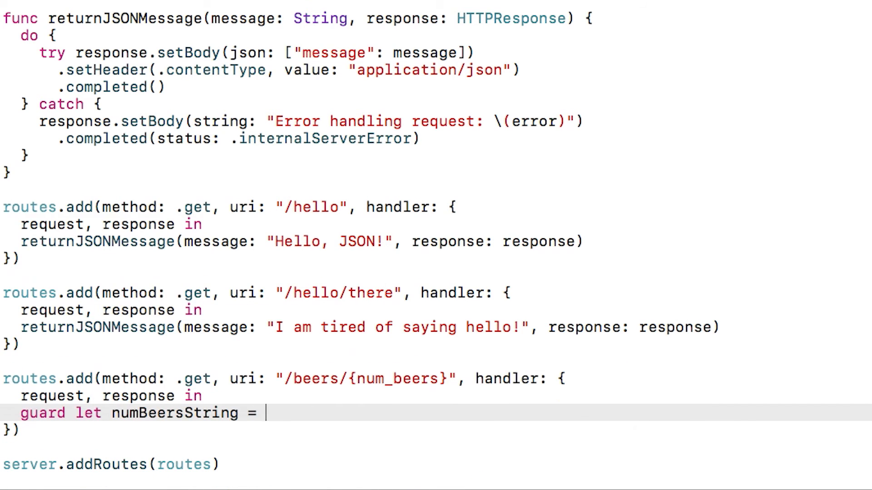
type("request.urlVariables[\"num_beers\"],")
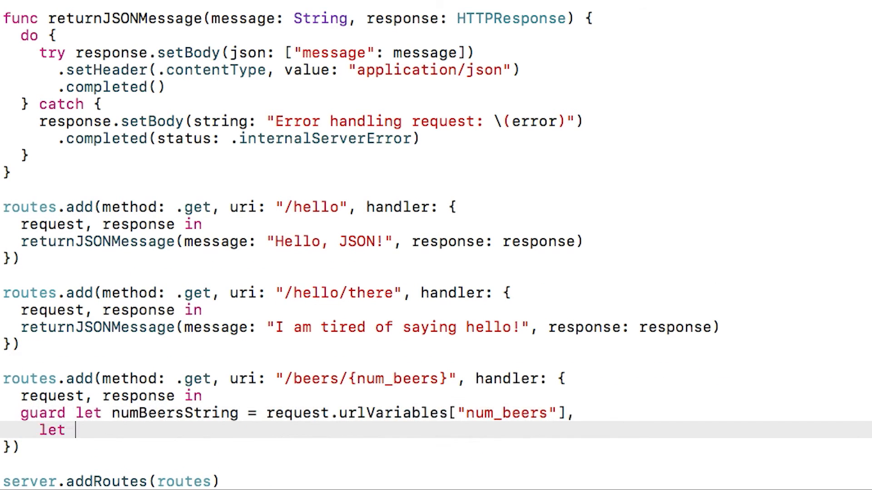
type("numBeersInt = Int(numBeersString)")
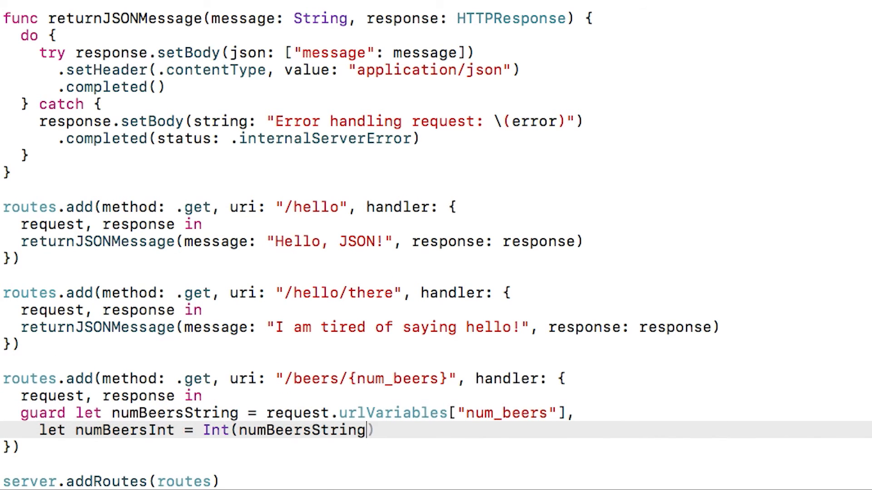
type("response.completed(status: .badRequest")
type("routes.add(method")
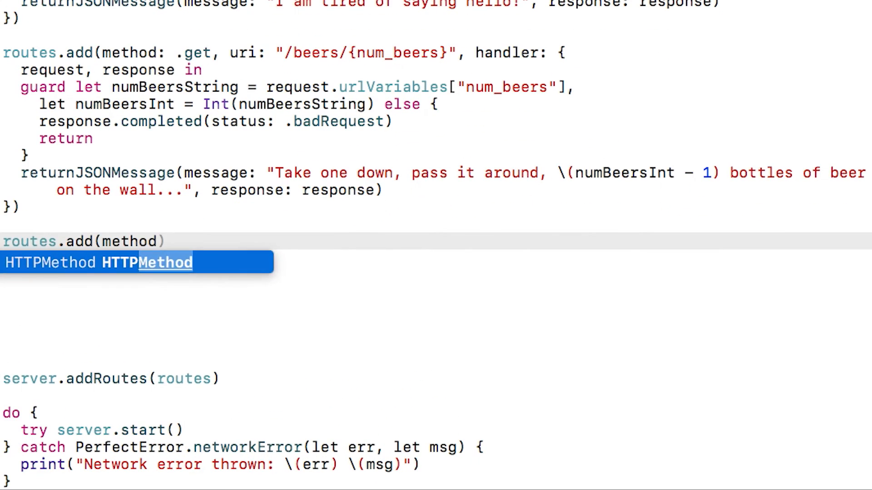
Step: Add routes.add(method: .post, uri: "post") whose handler guards on the name param, else completes with .badRequest
type(": .post, uri: \"post\", handler: {")
type("guard let name = request.param(name: \"name")
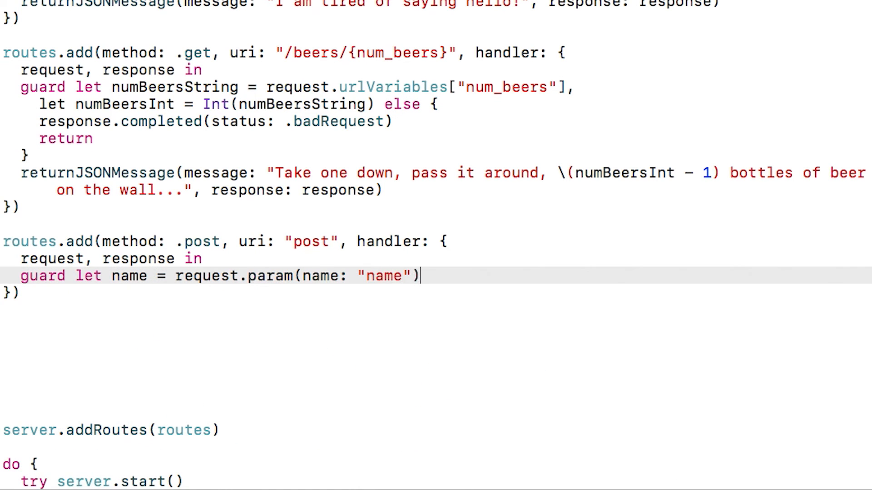
type("else {")
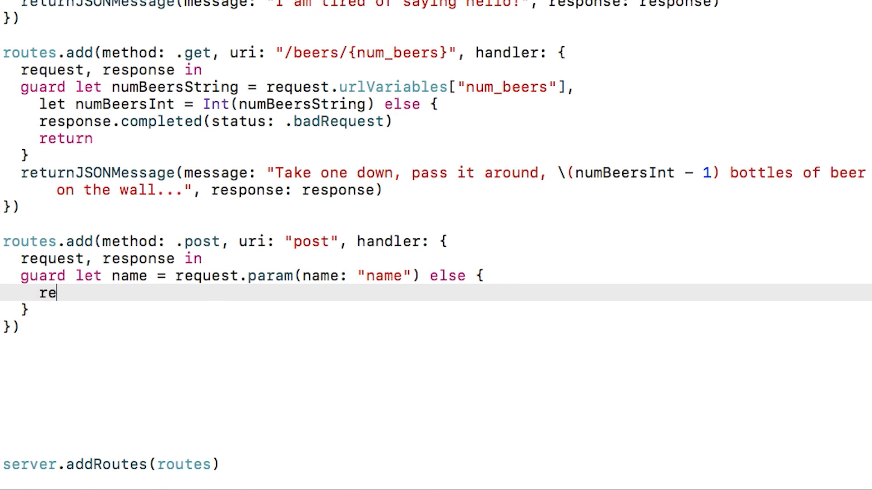
type("sponse.completed(status: .bad")
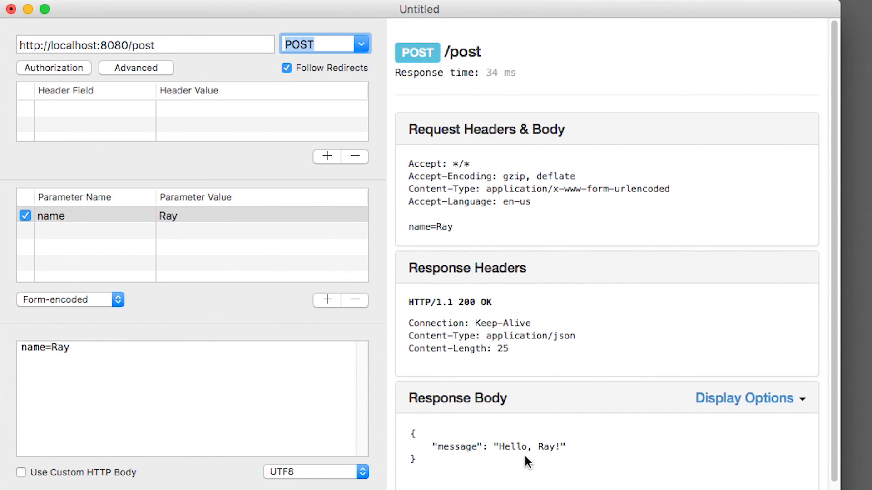
mouse_move(262, 293)
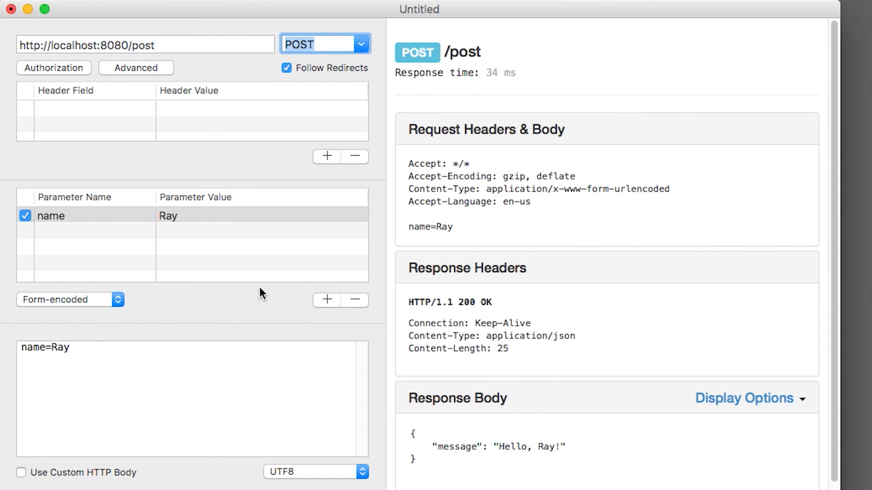